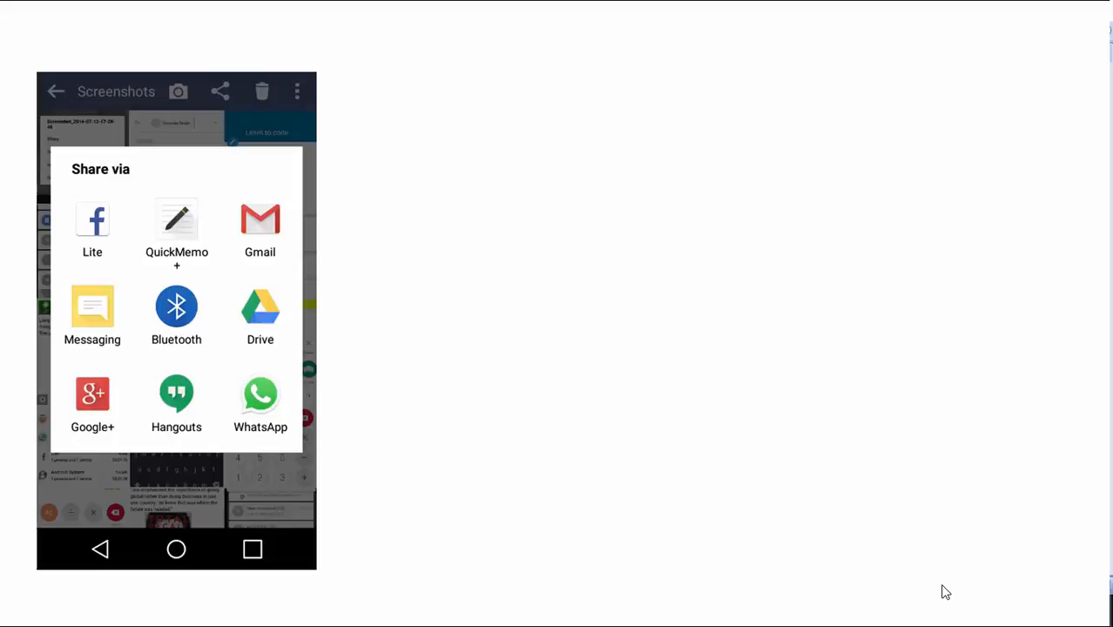
# - Advance the slide until all four screenshots of 'Amrinder' added to the dictionary and suggested appear
pyautogui.click(259, 220)
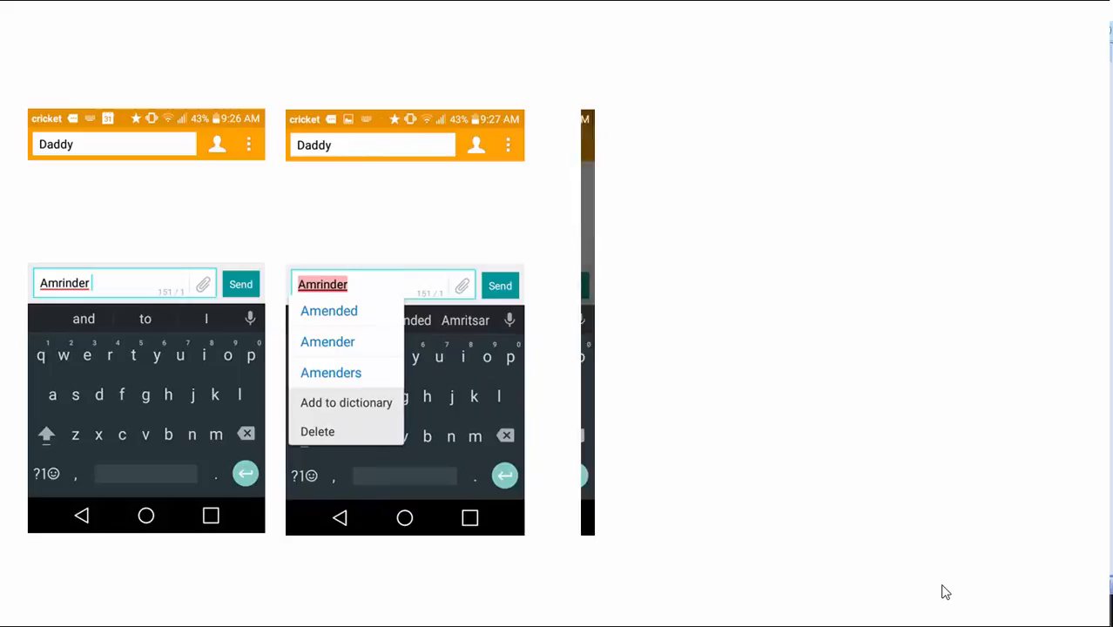
pyautogui.click(345, 403)
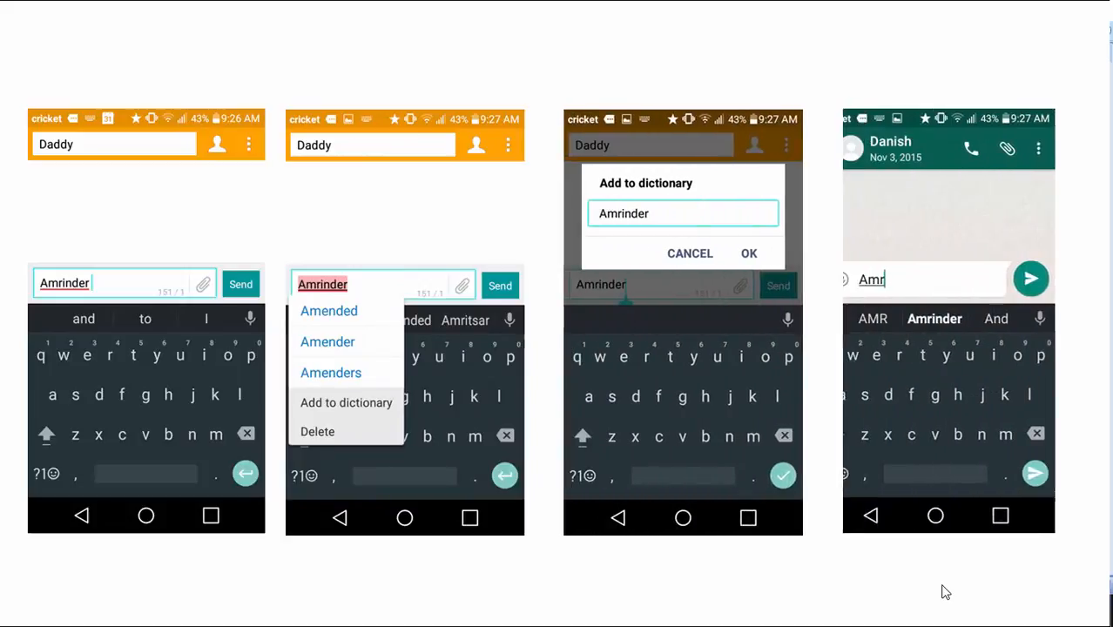